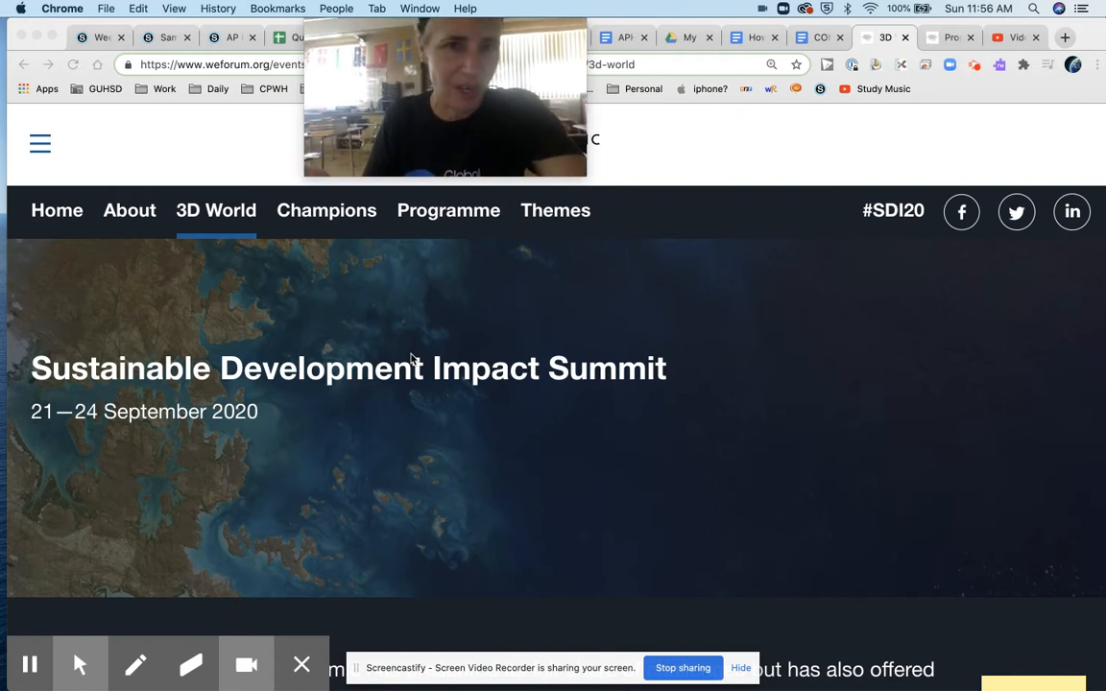
mouse_move(549, 515)
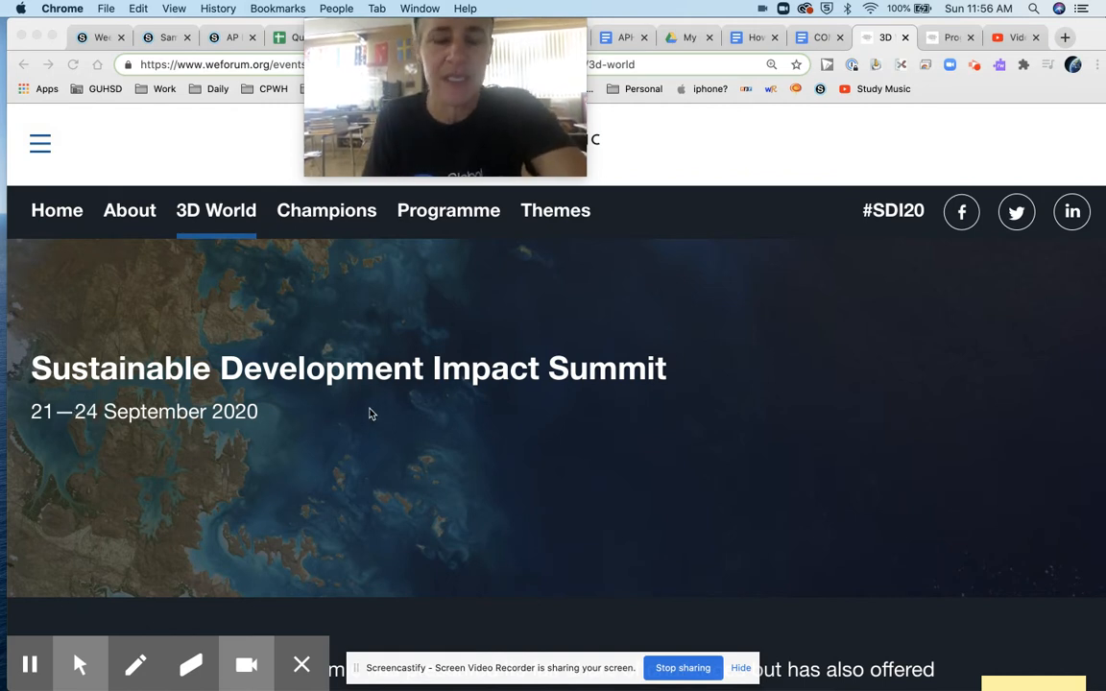
mouse_move(434, 377)
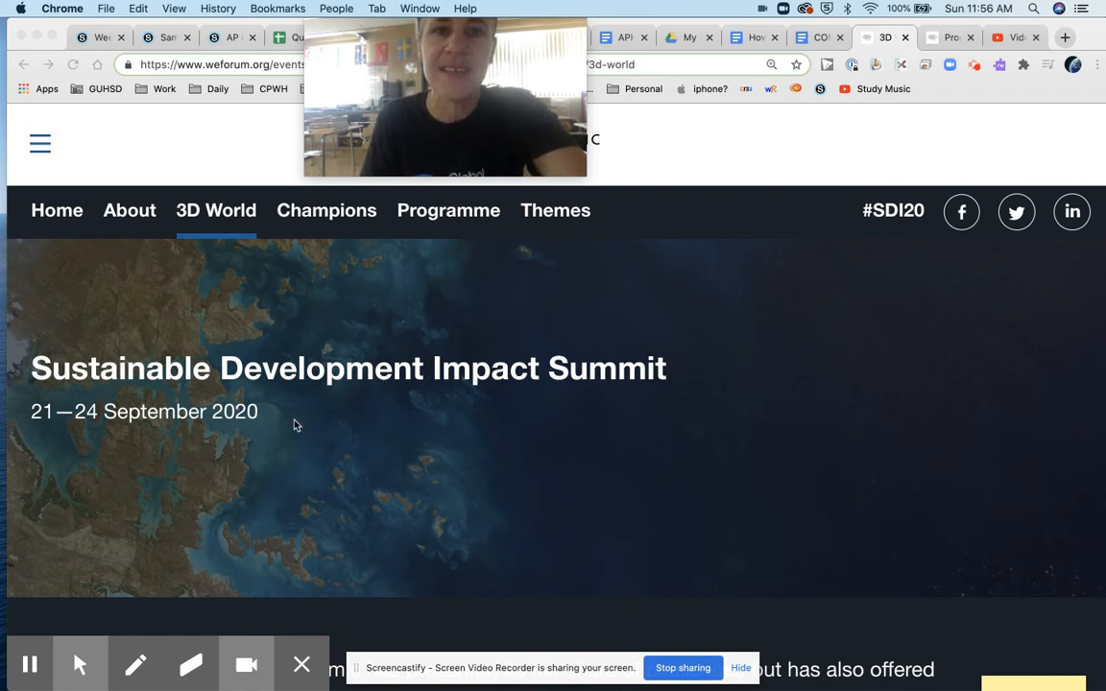
mouse_move(480, 236)
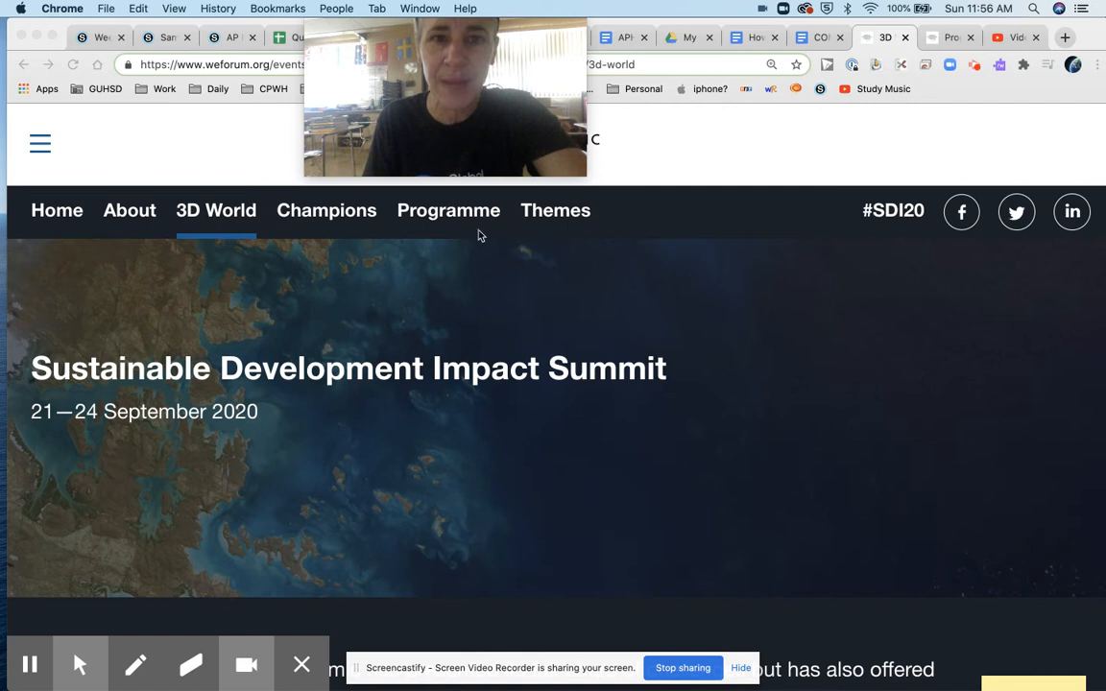
mouse_move(470, 196)
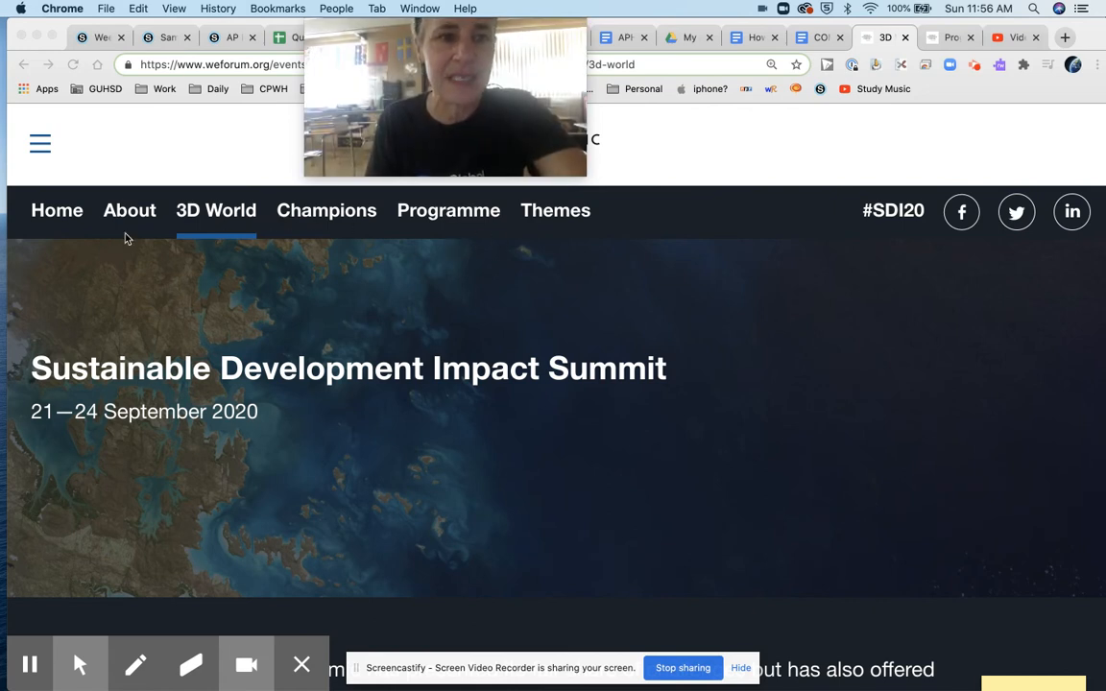
mouse_move(309, 186)
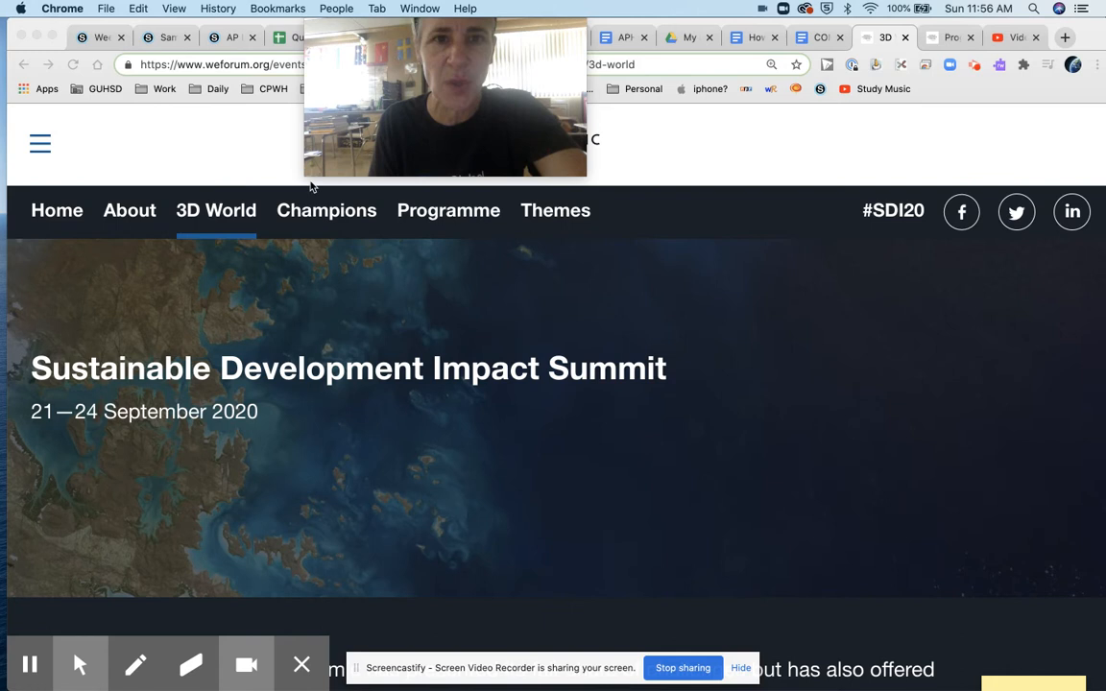
mouse_move(320, 430)
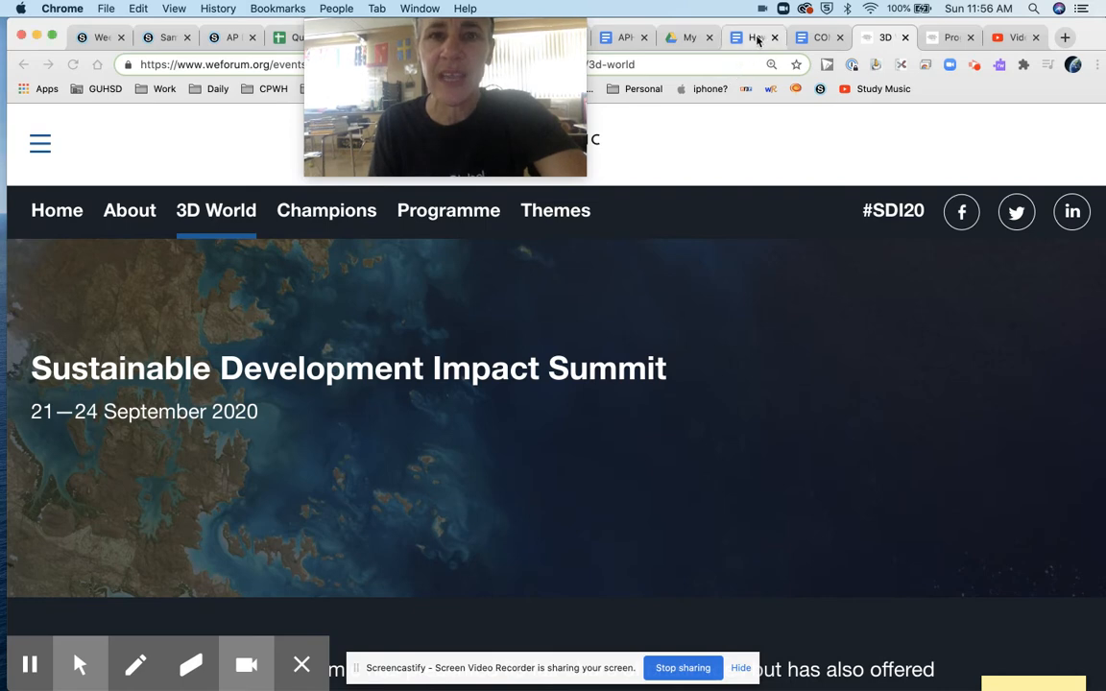
Review the DTM stages table top to bottom, then return to the weforum.org summit page.
left_click(753, 39)
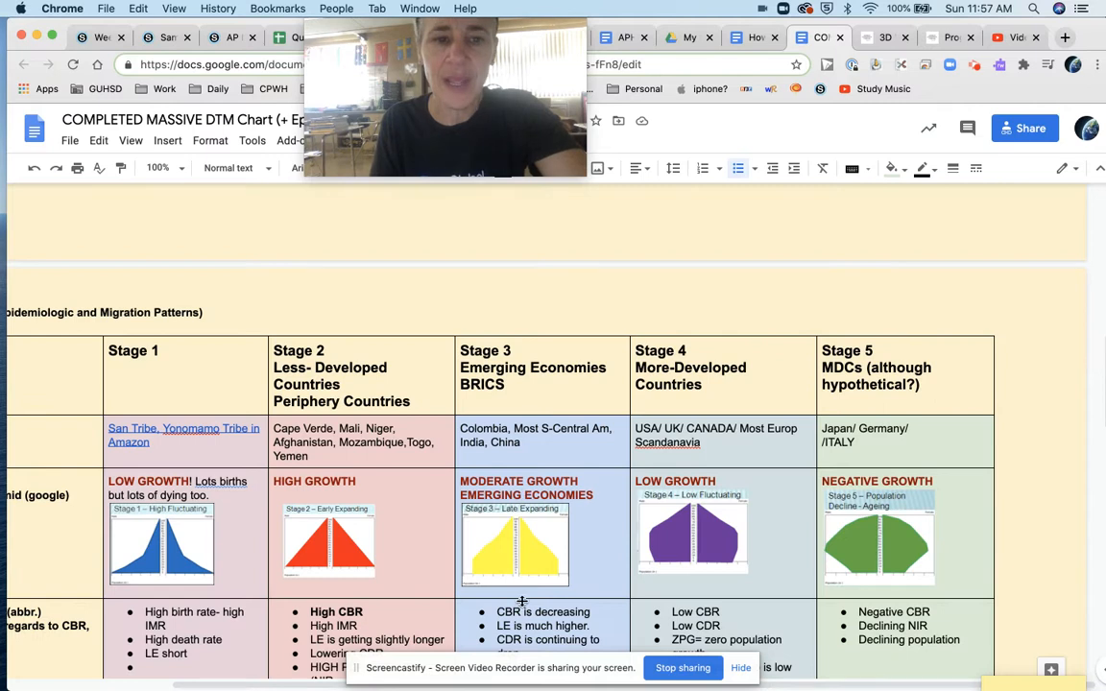
scroll("down", 3)
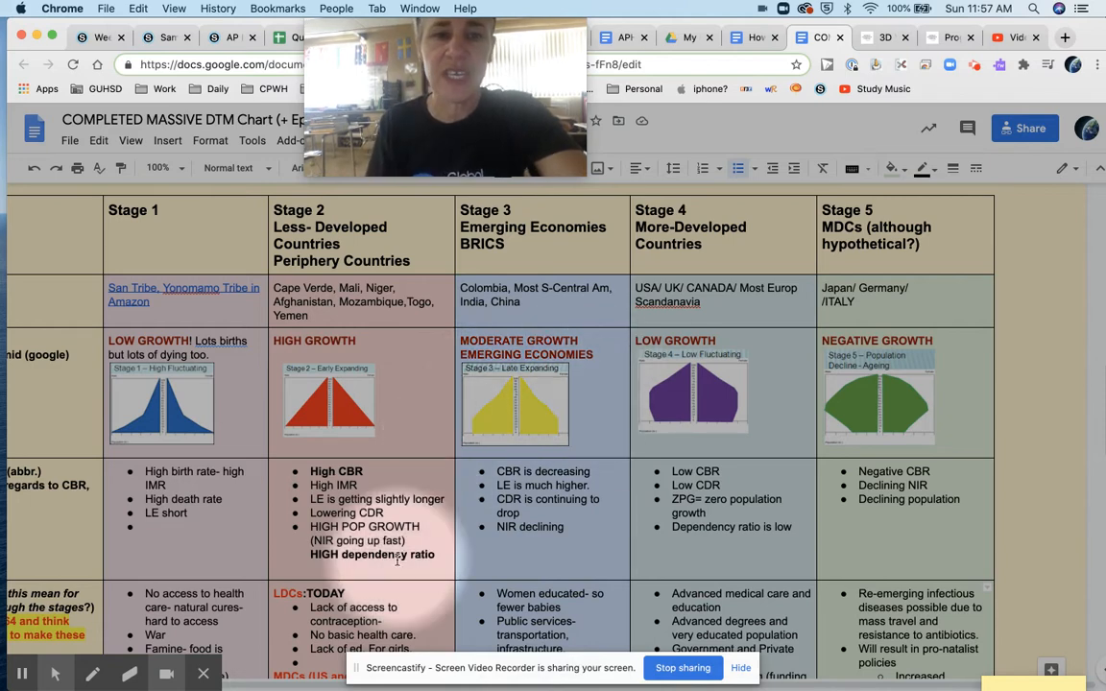
scroll("down", 3)
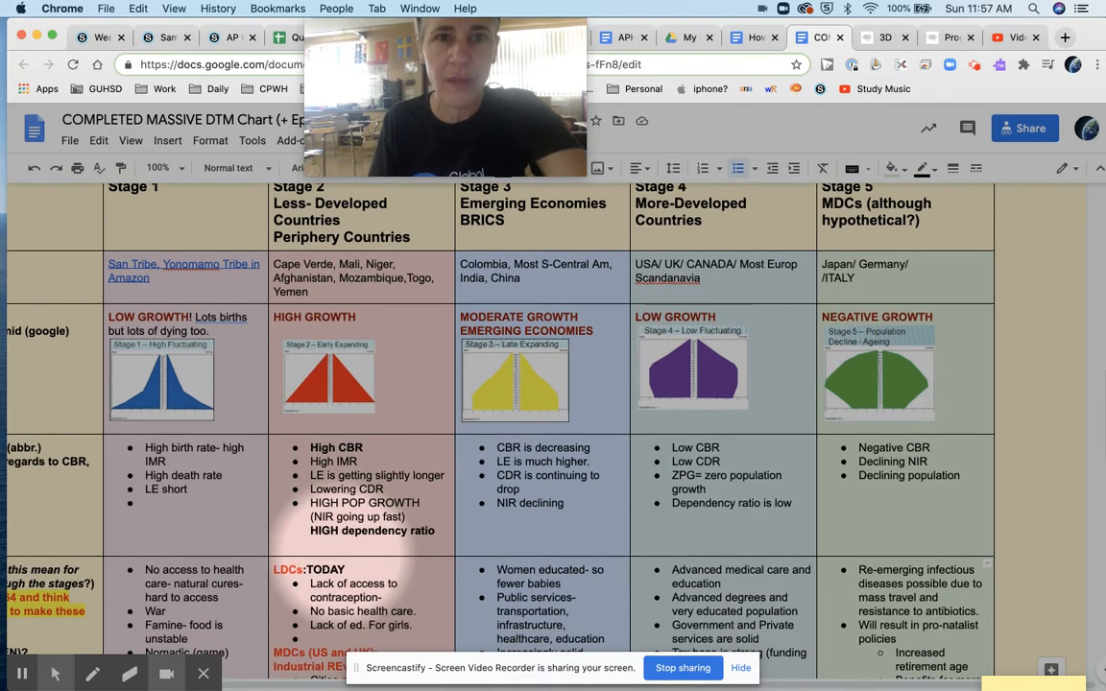
scroll("down", 3)
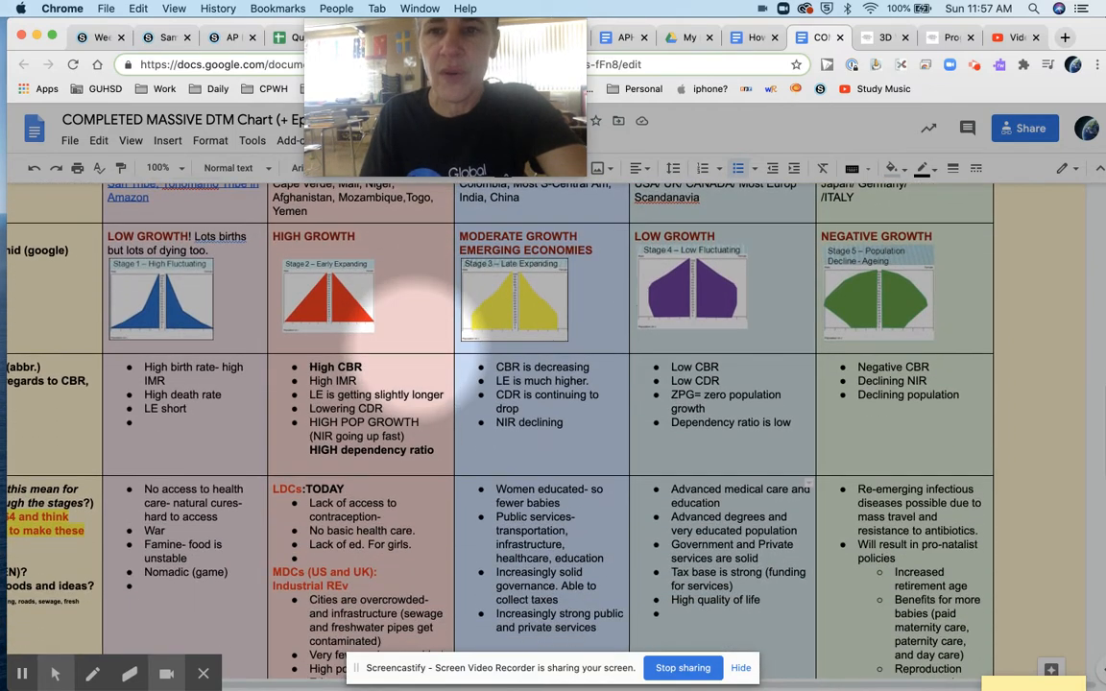
scroll("down", 3)
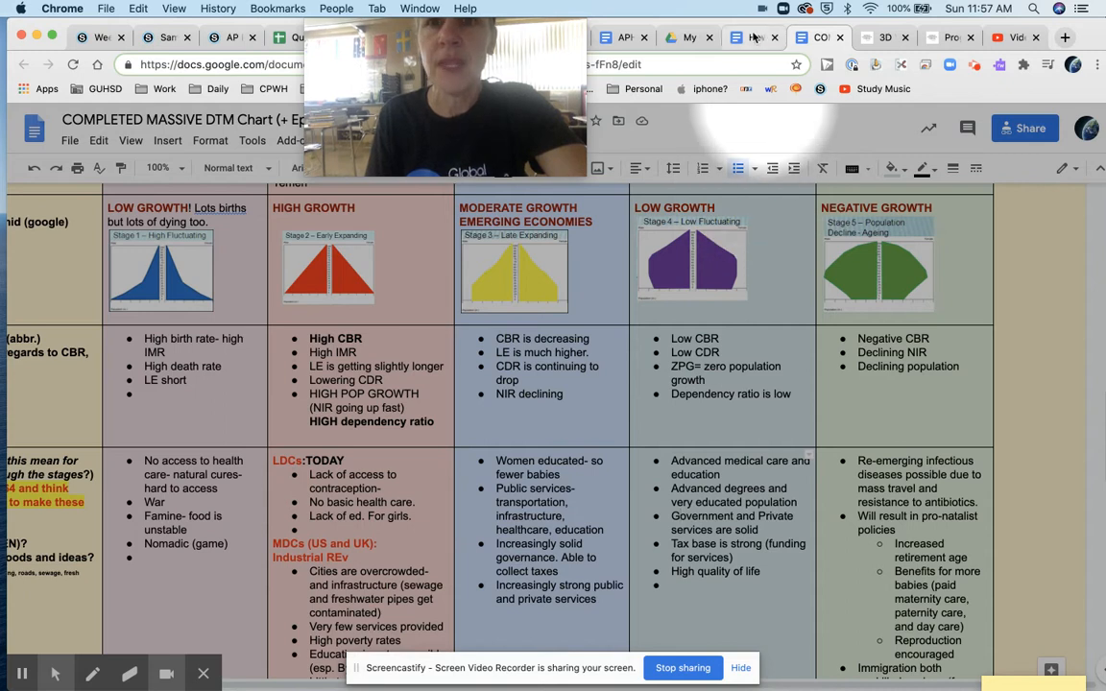
left_click(884, 38)
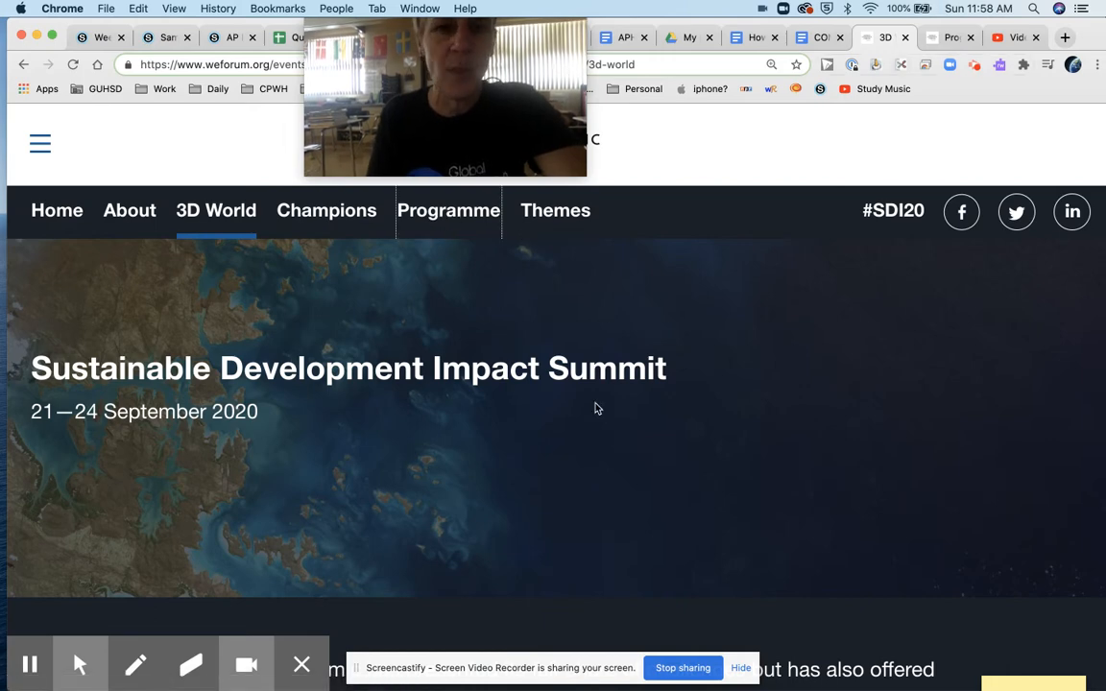
scroll("down", 3)
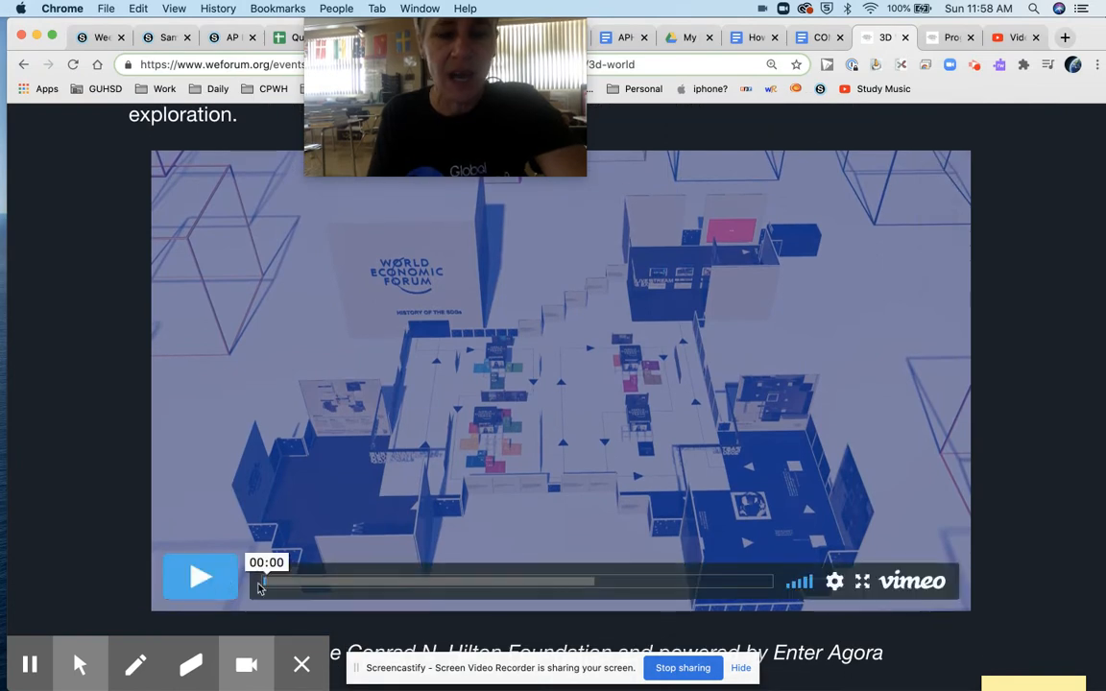
left_click(200, 576)
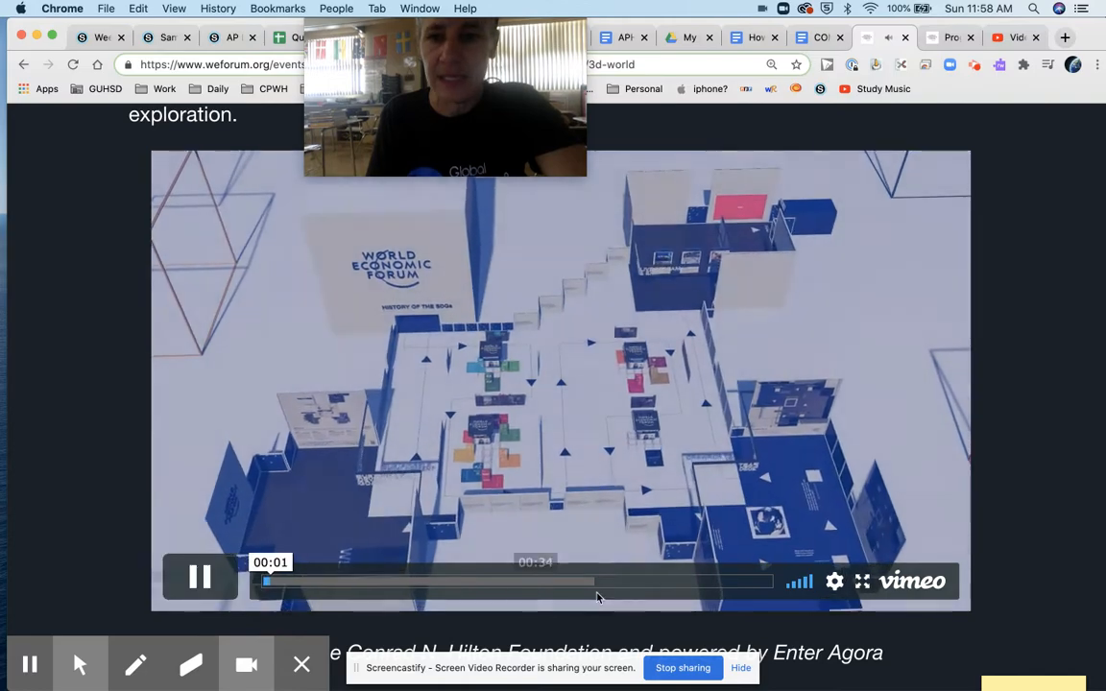
left_click(861, 580)
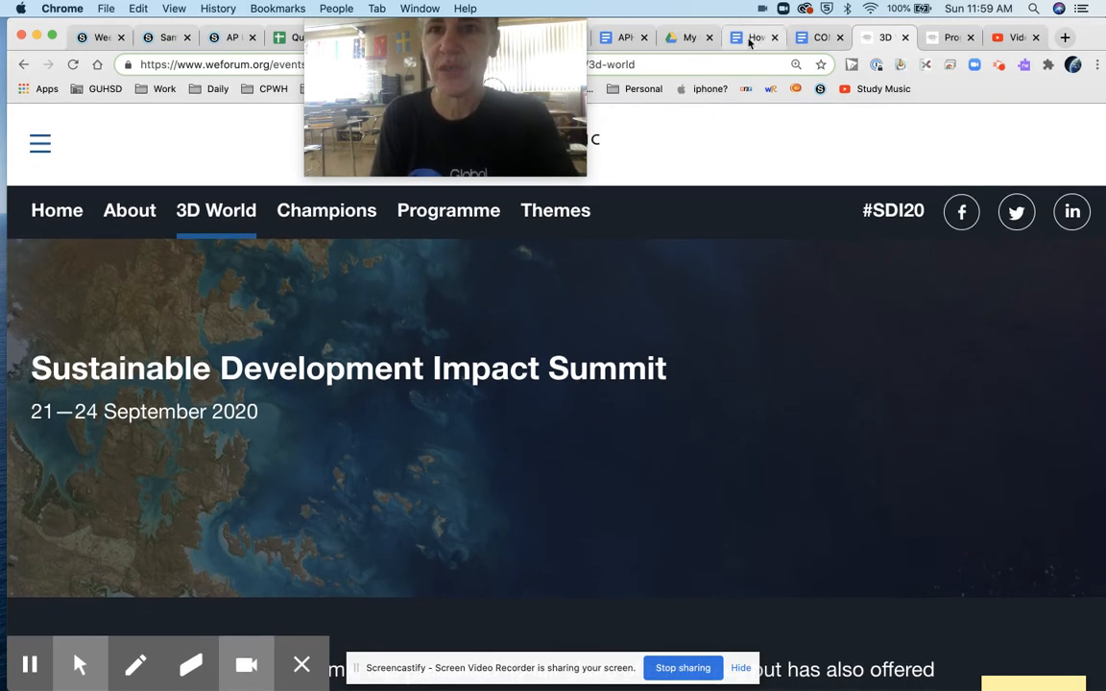
Scroll through the conference-review outline's Day 2 and Day 3 sections, then show the summit site.
left_click(755, 38)
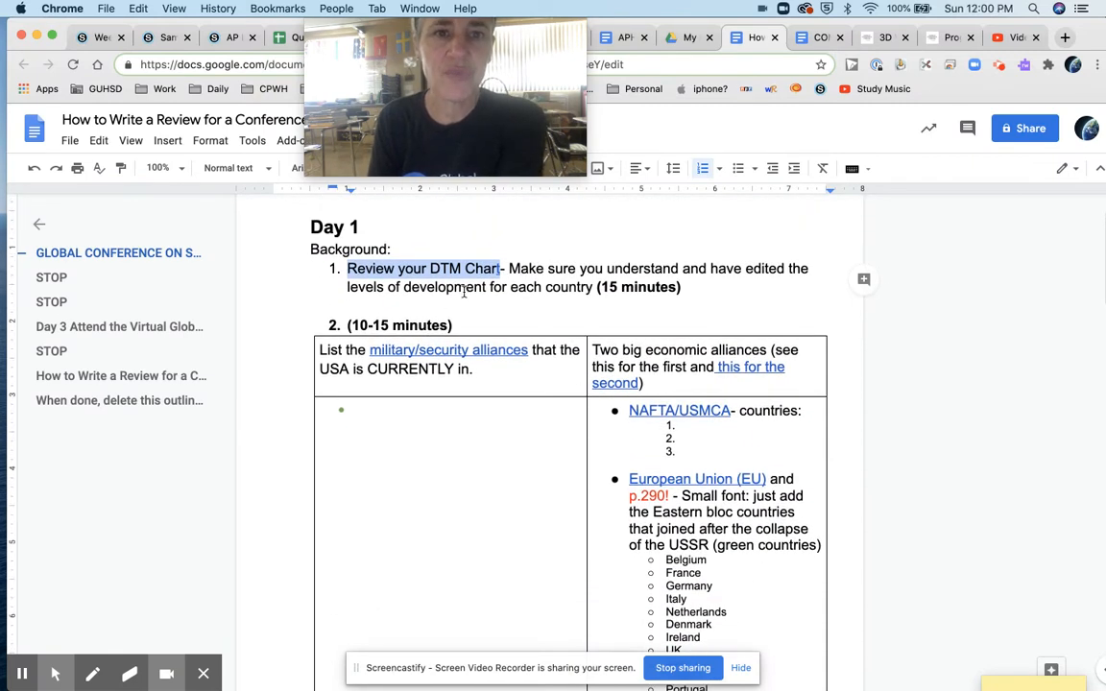
scroll("down", 3)
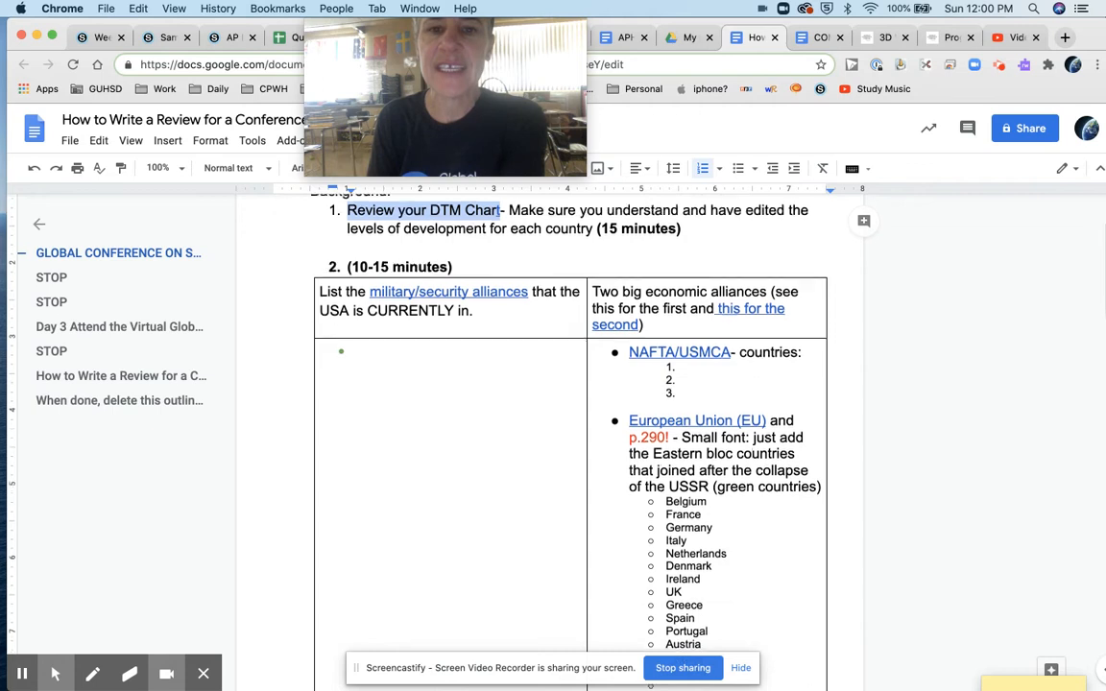
scroll("down", 3)
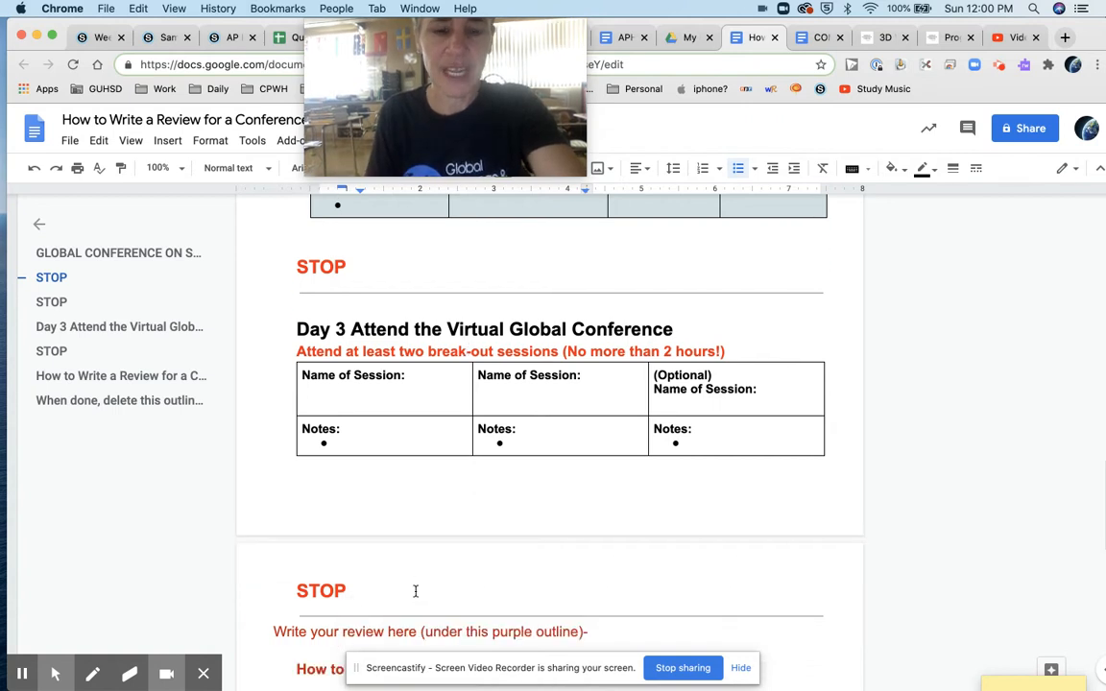
scroll("down", 3)
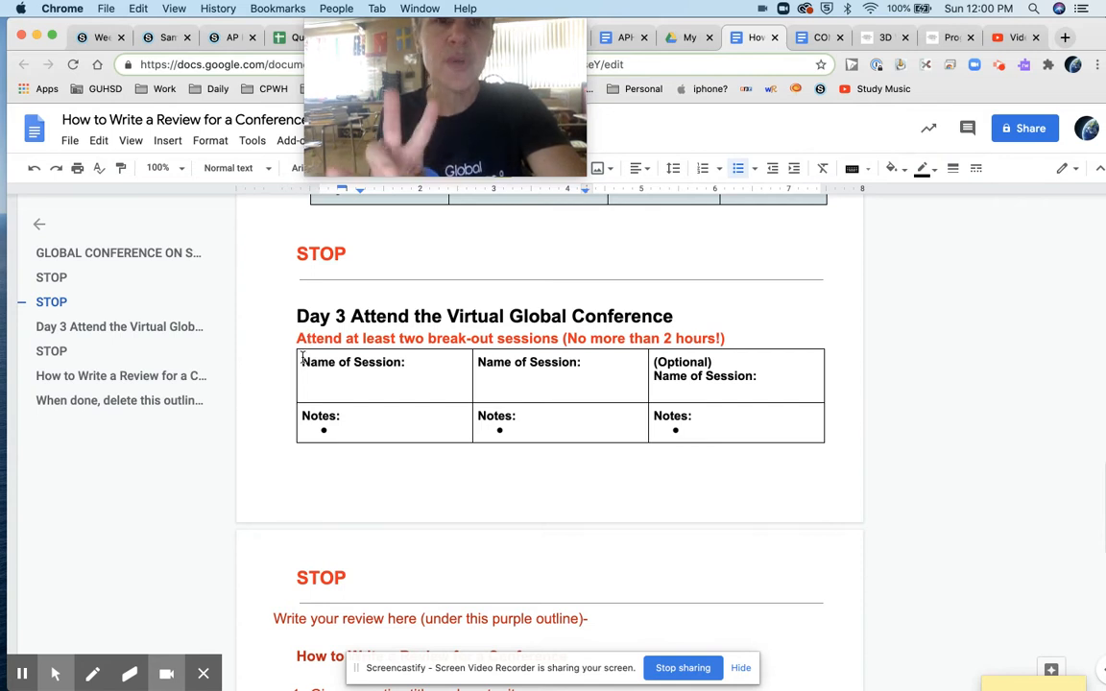
mouse_move(515, 384)
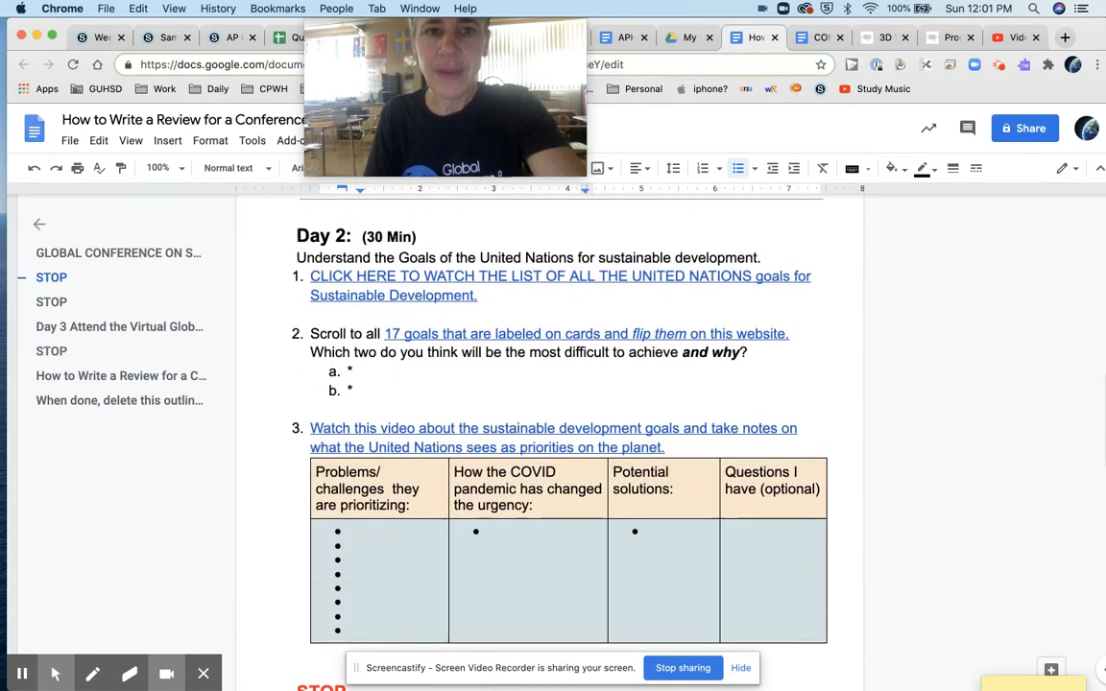
scroll("down", 3)
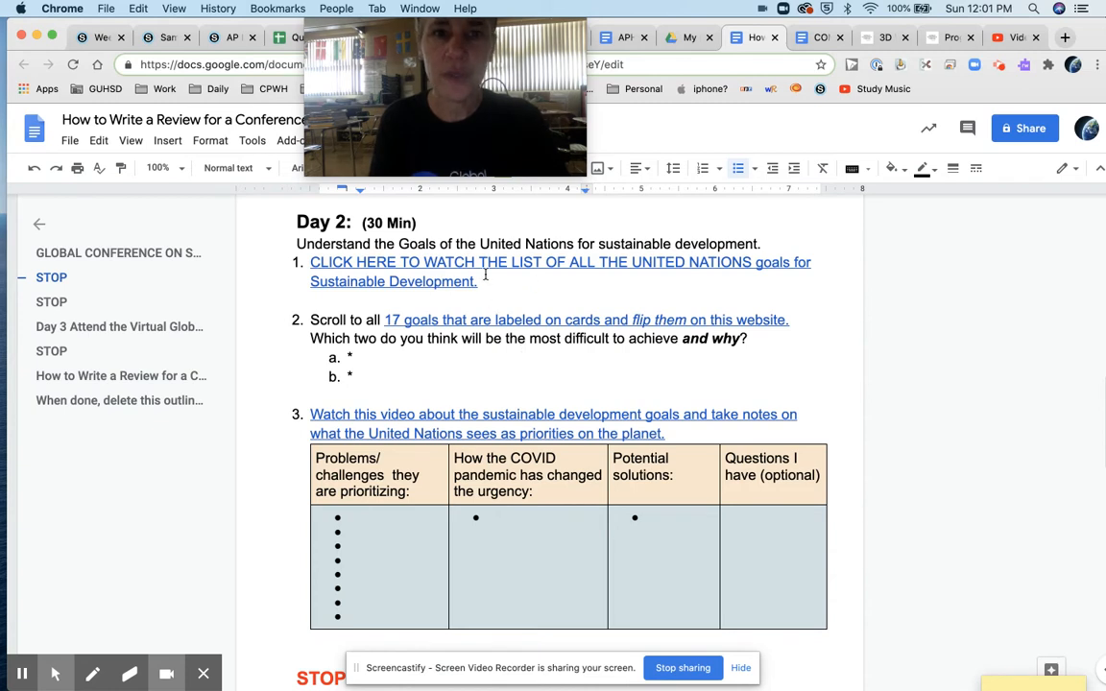
left_click(886, 39)
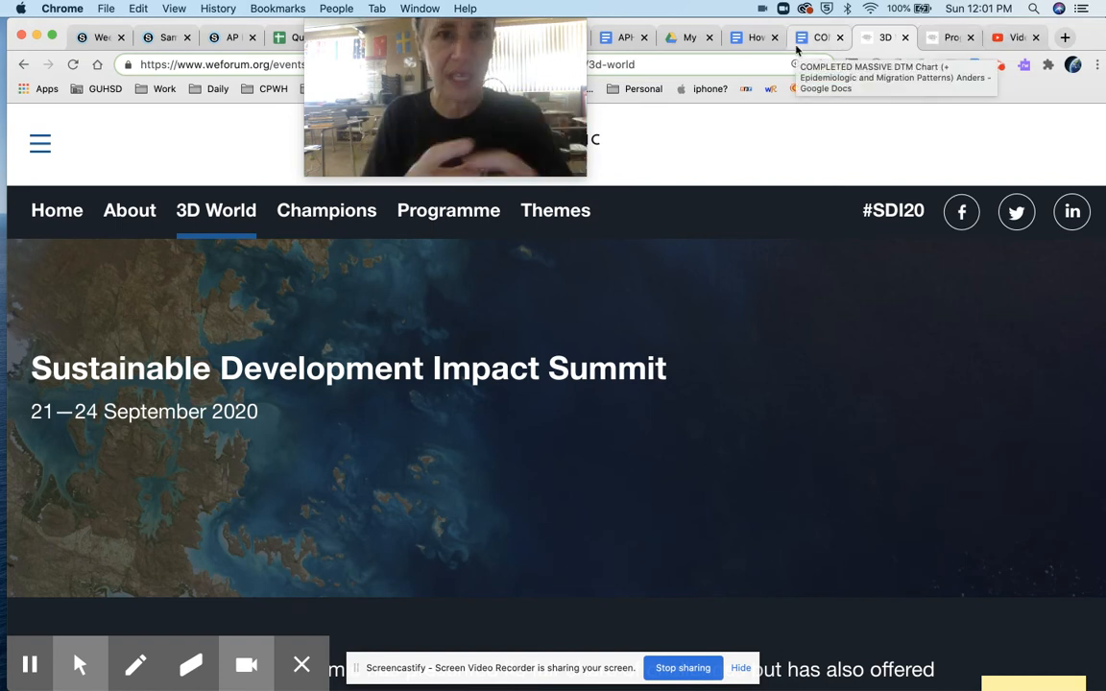
Glance at the DTM chart and summit site, landing back on the outline's Day 2 UN goals section.
left_click(816, 36)
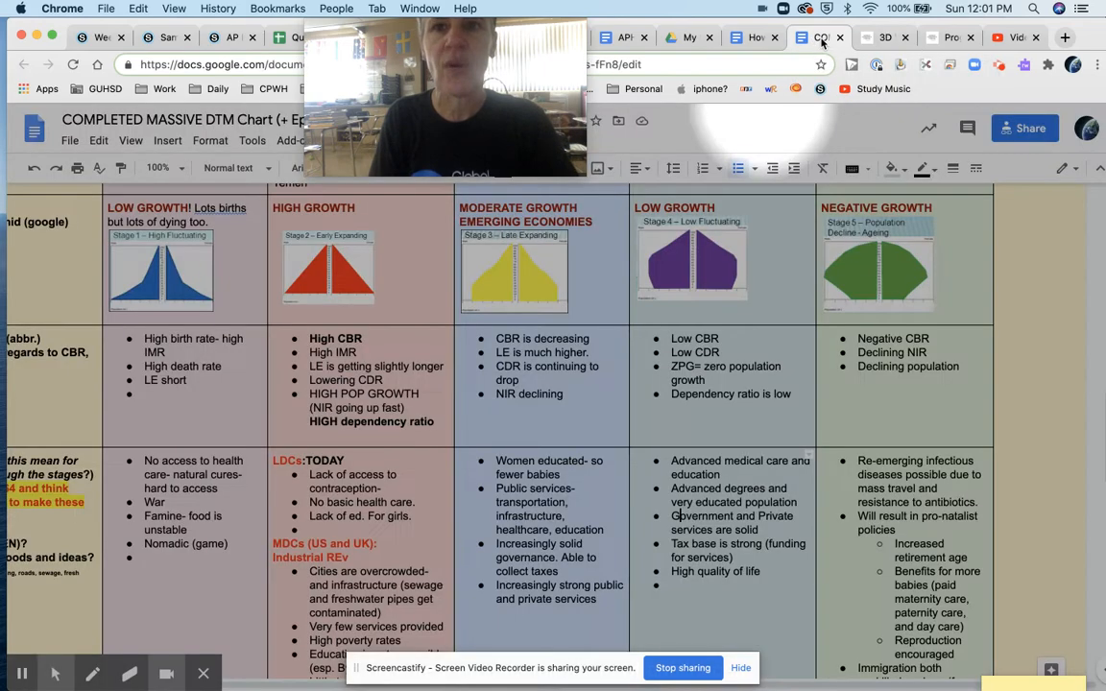
left_click(883, 39)
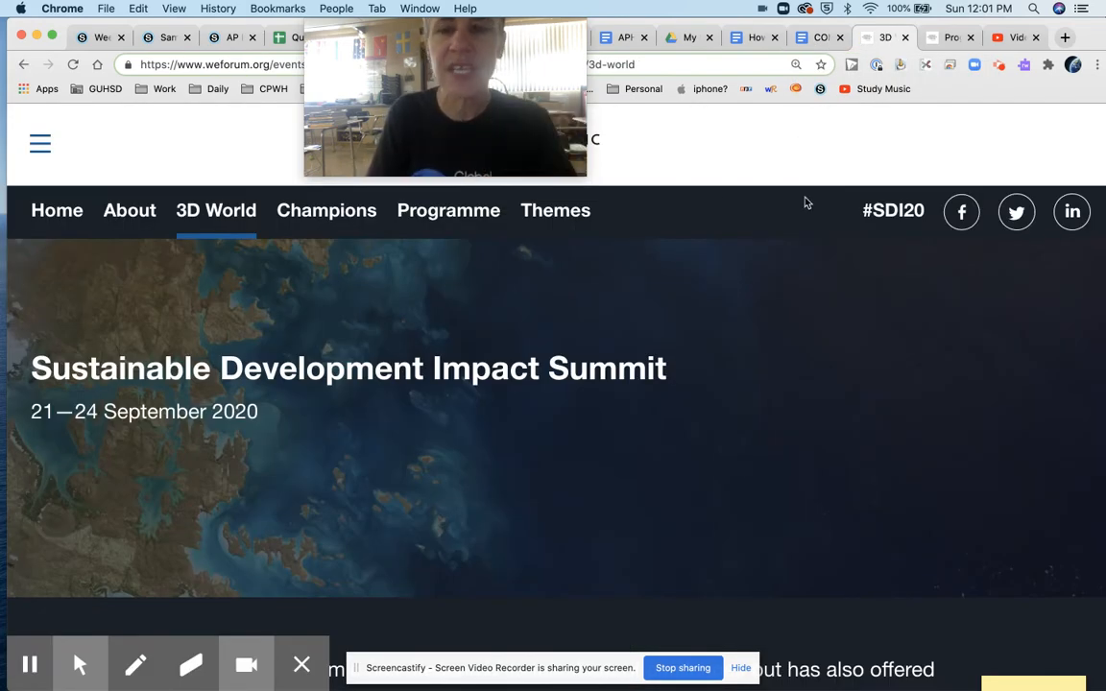
left_click(753, 39)
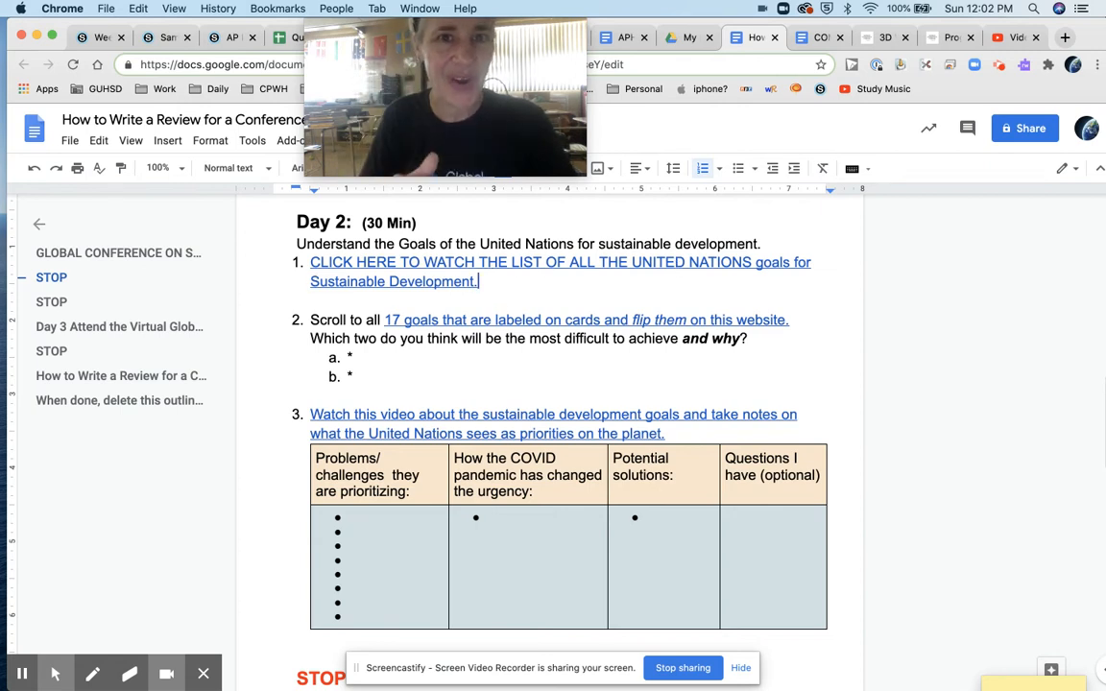
scroll("down", 3)
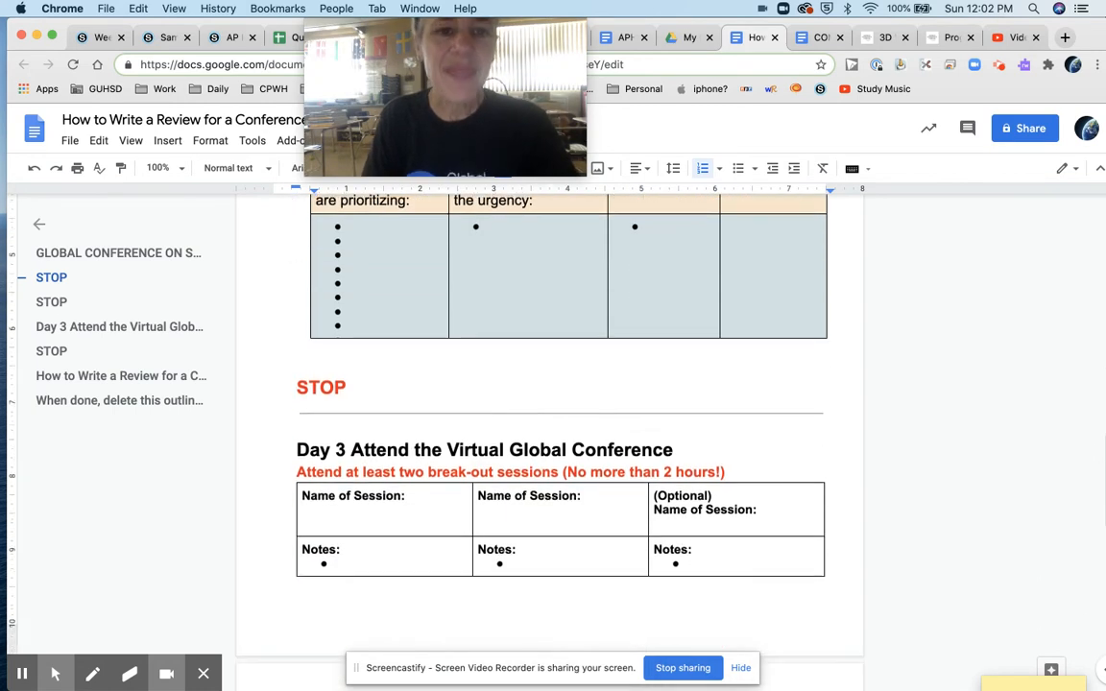
scroll("down", 3)
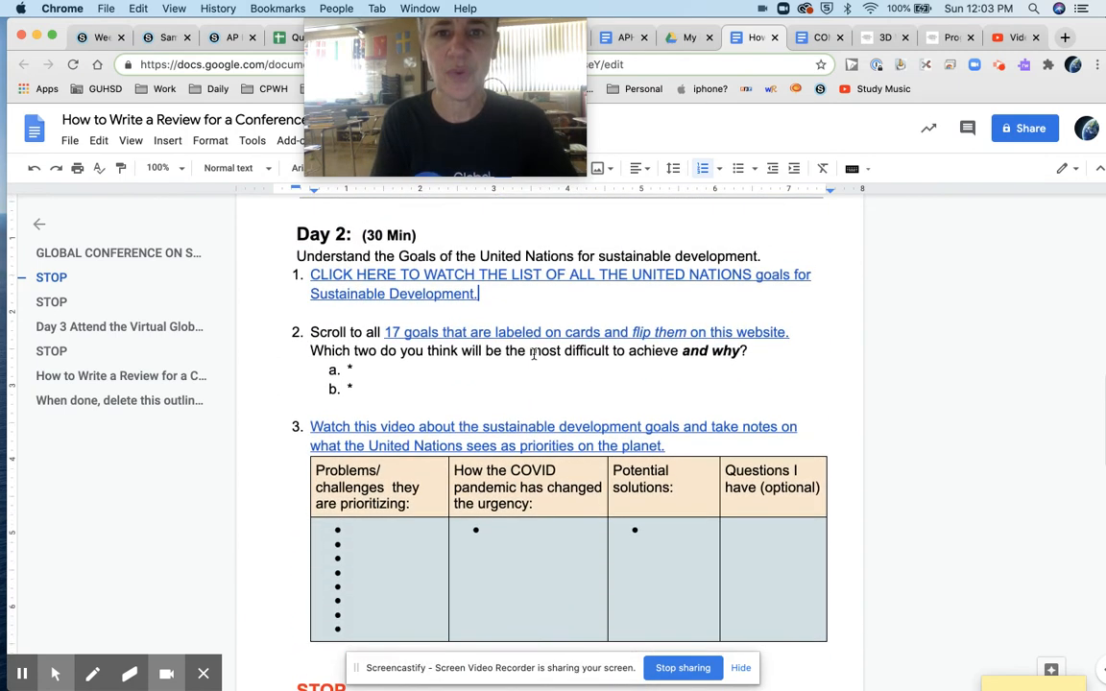
scroll("down", 3)
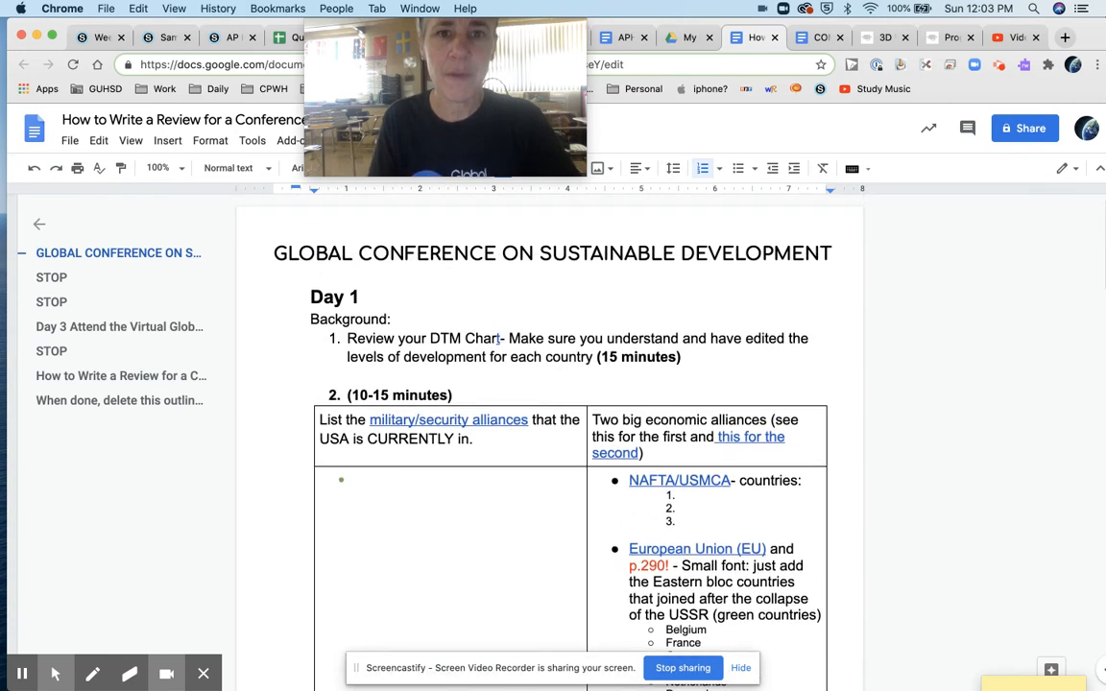
scroll("down", 3)
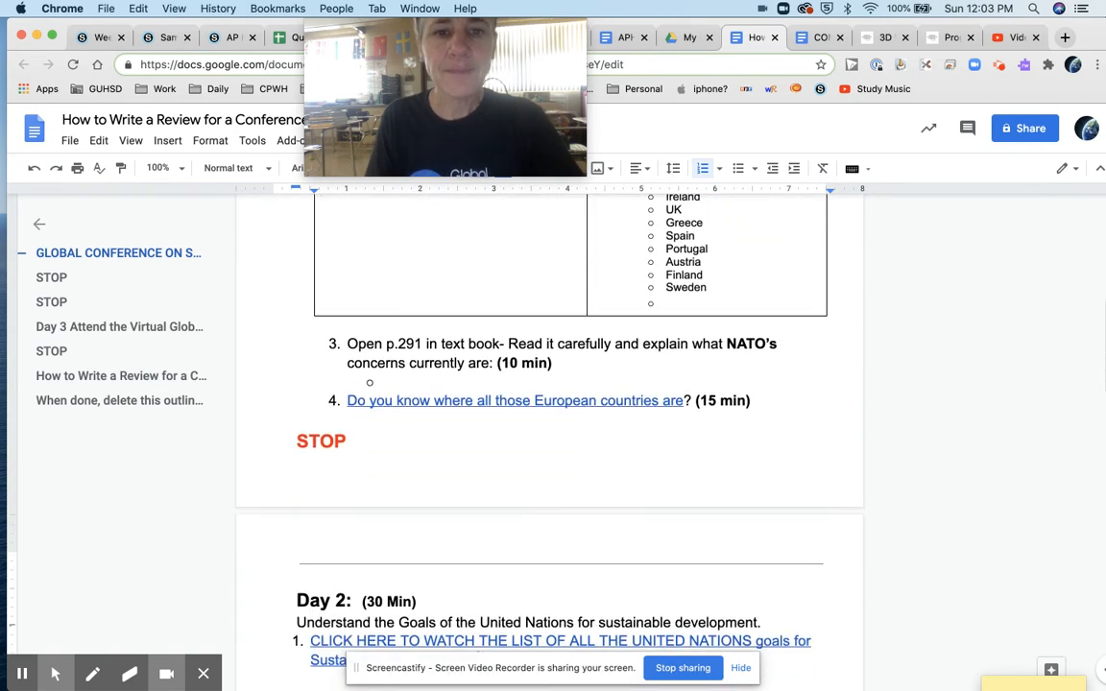
scroll("down", 3)
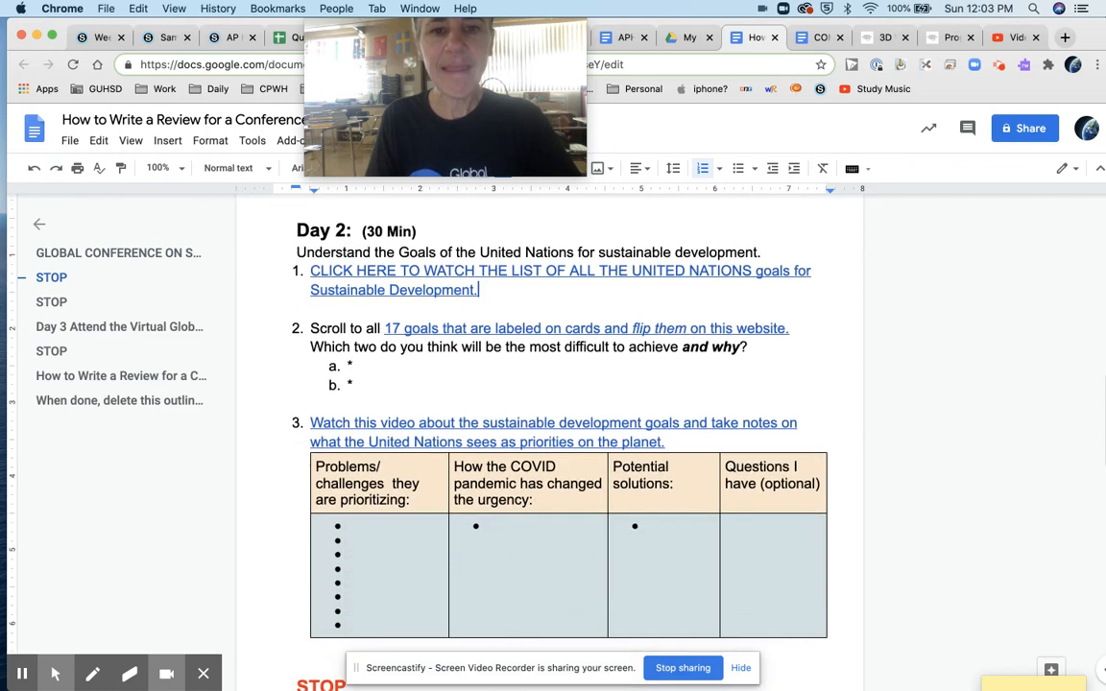
scroll("down", 3)
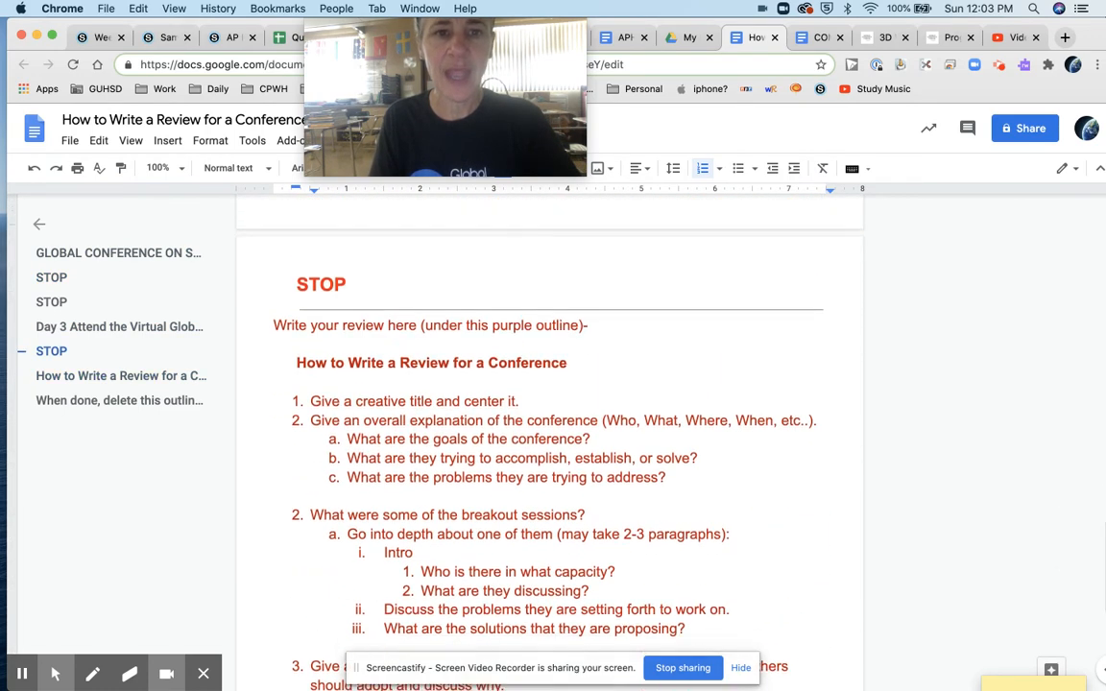
scroll("down", 3)
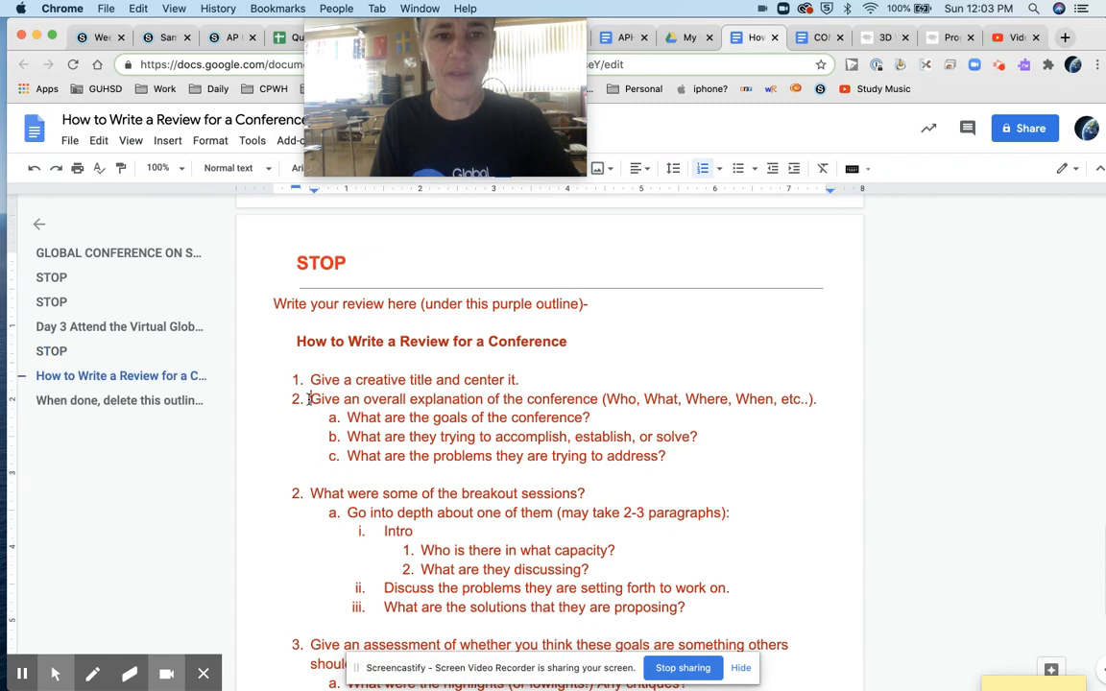
left_click_drag(310, 397, 665, 457)
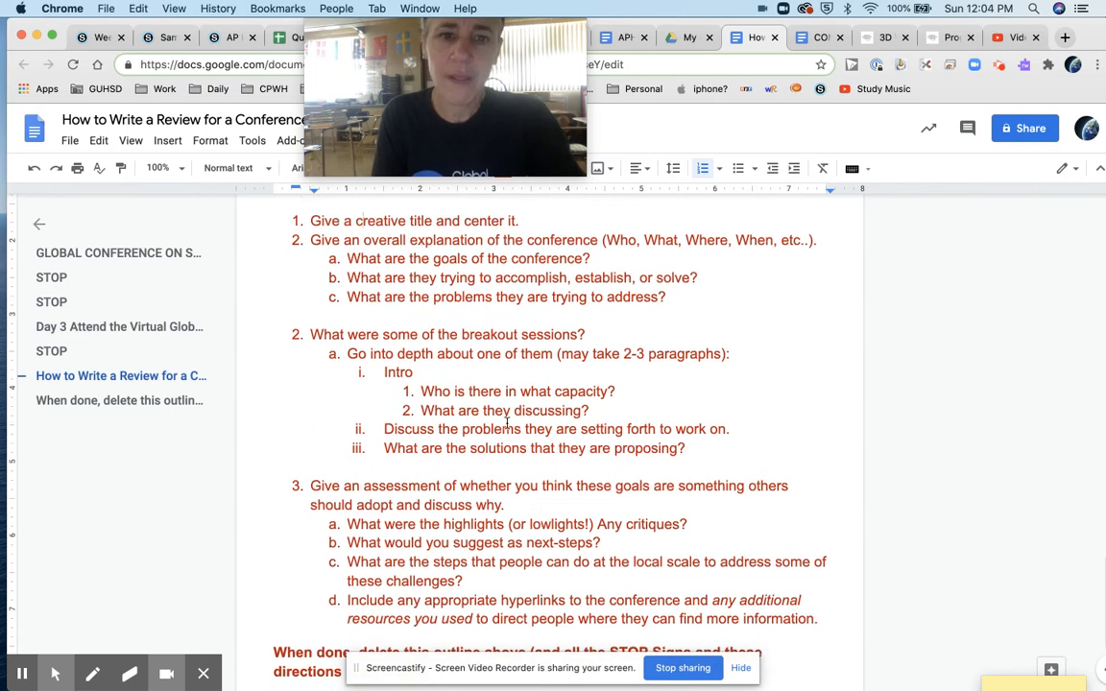
scroll("down", 3)
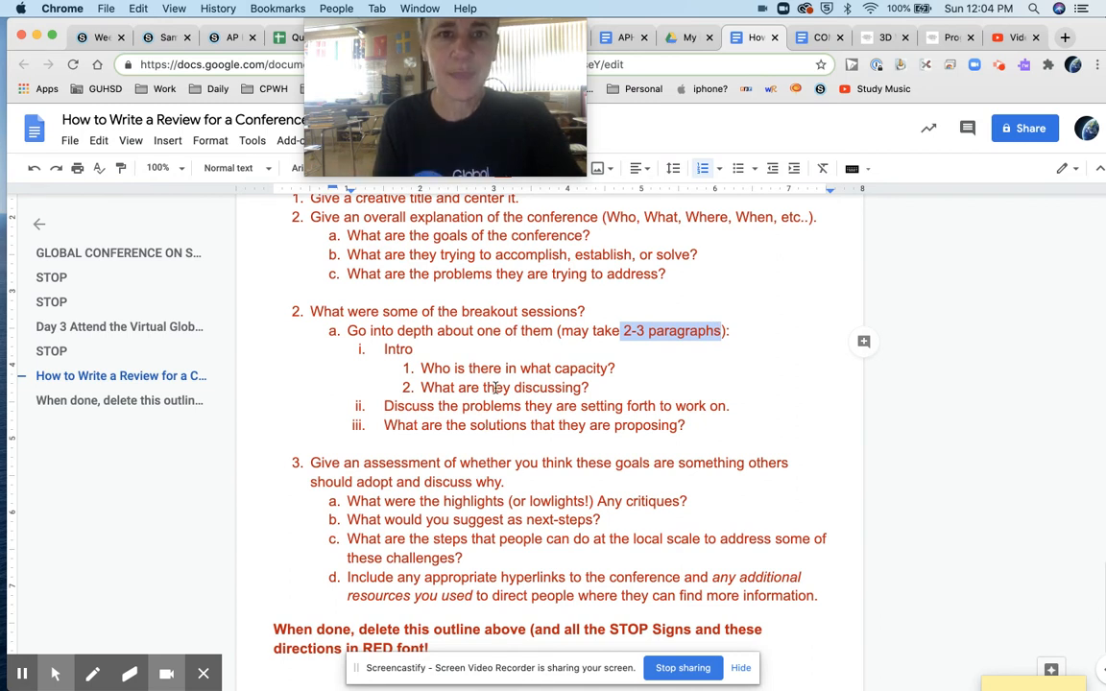
scroll("down", 3)
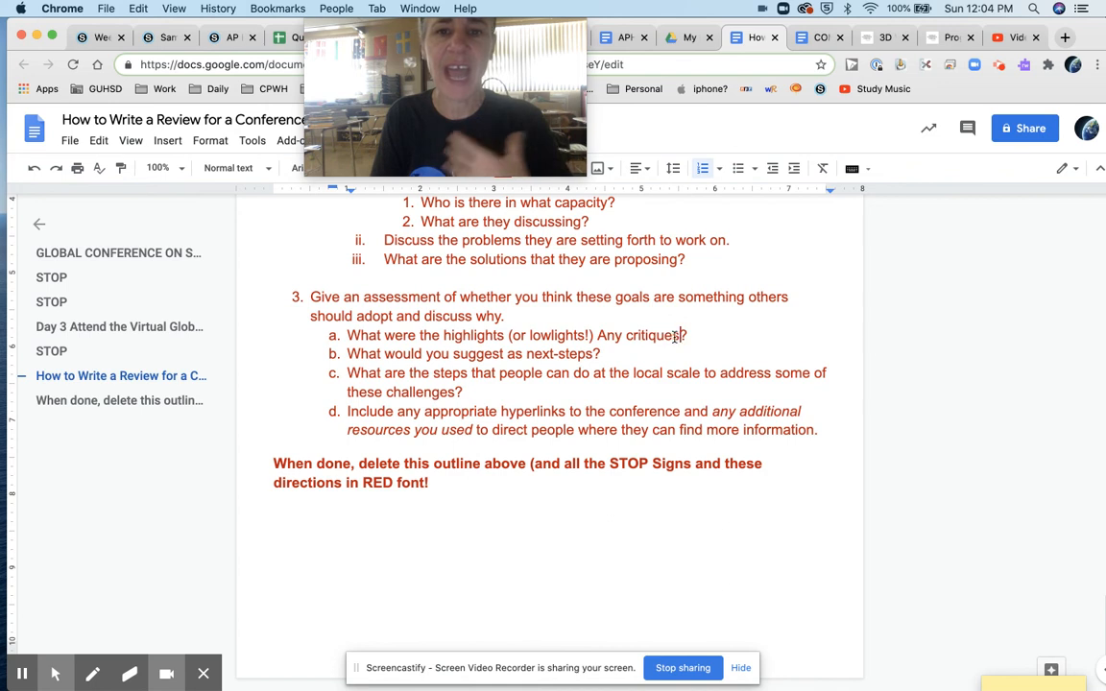
double_click(653, 334)
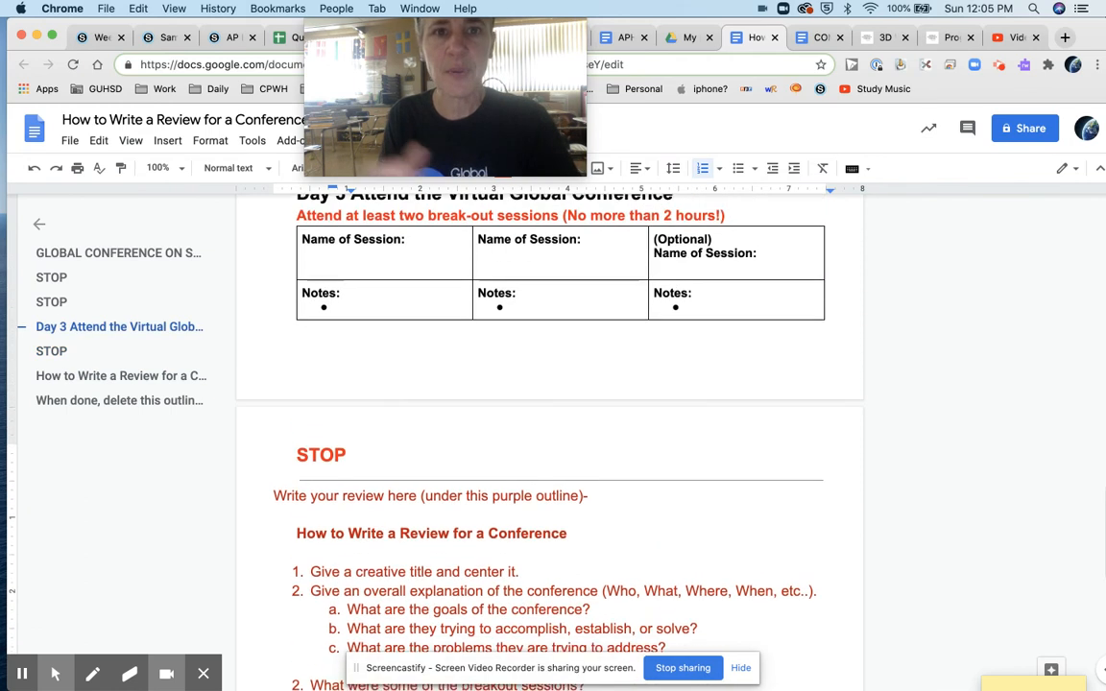
scroll("down", 3)
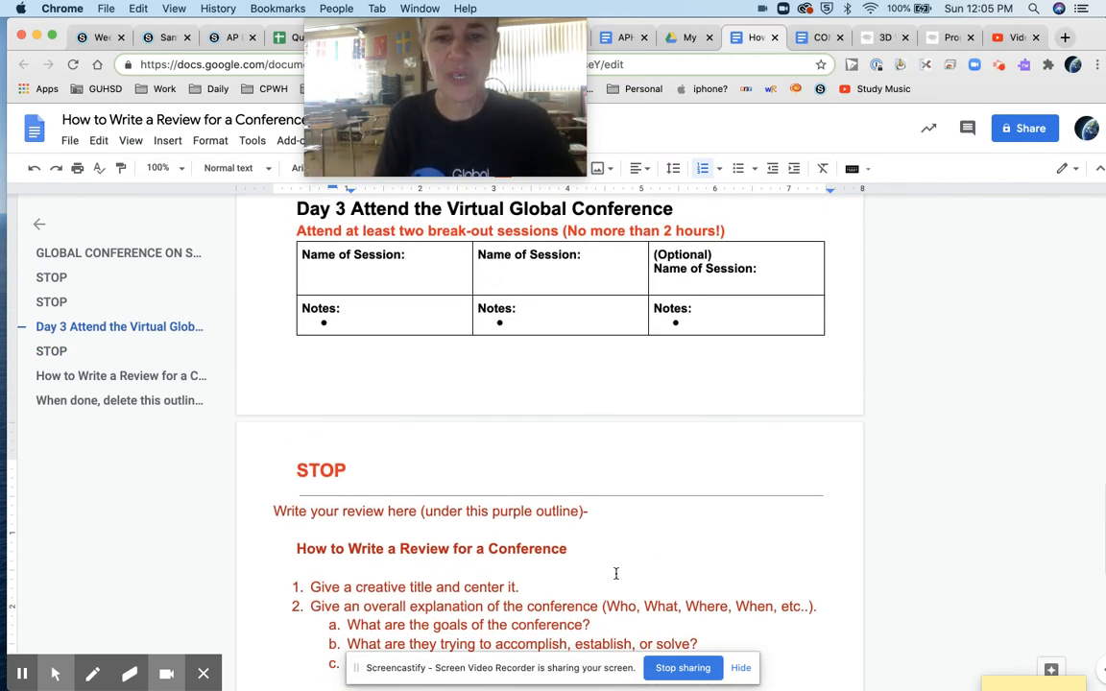
scroll("down", 3)
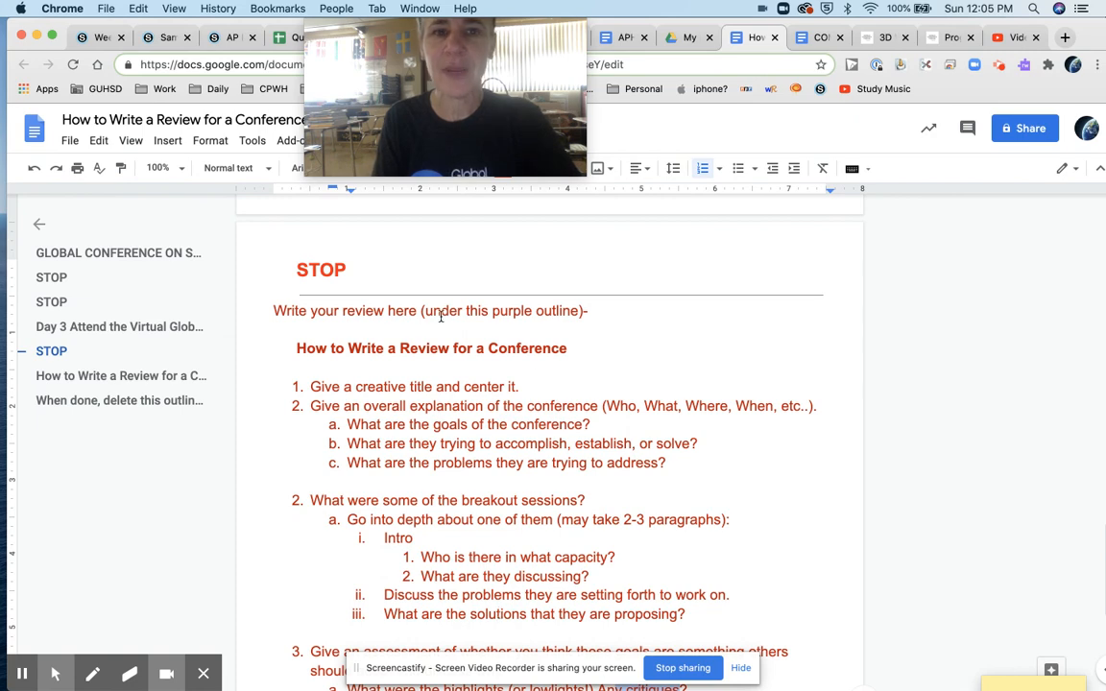
left_click(119, 253)
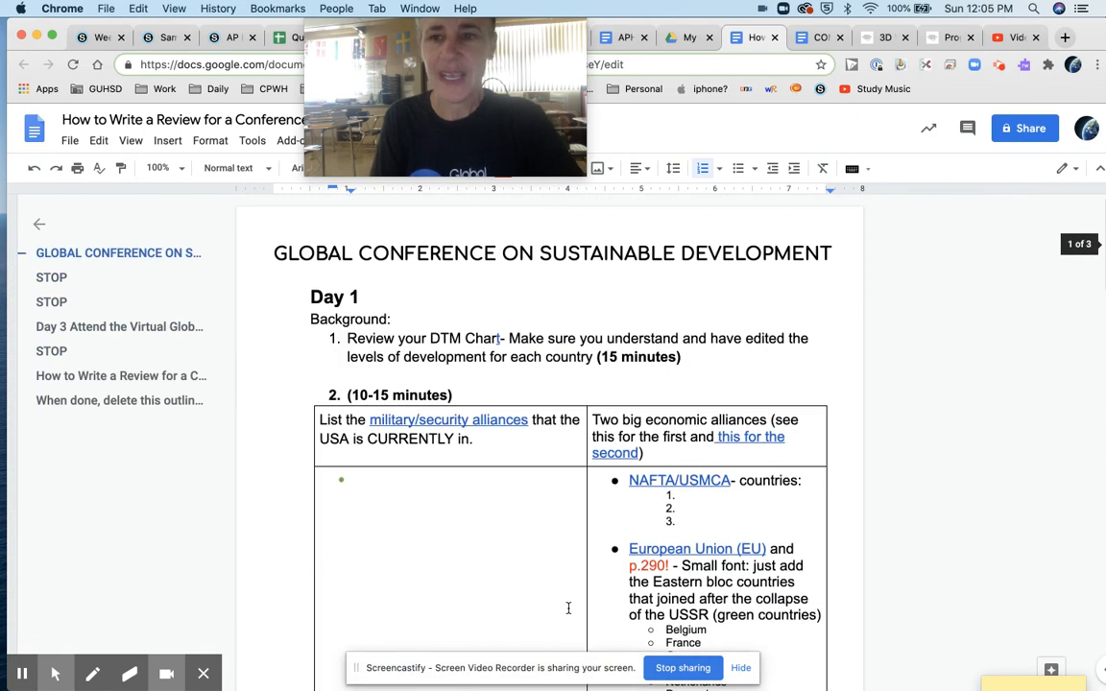